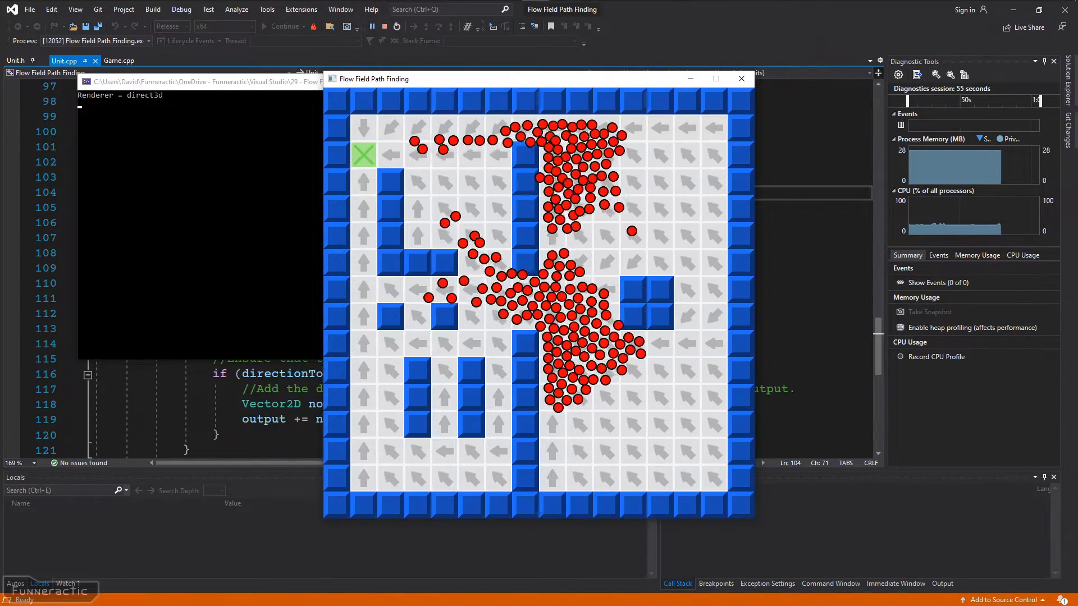
Place the green target in the maze so the red units flow toward it.
click(686, 450)
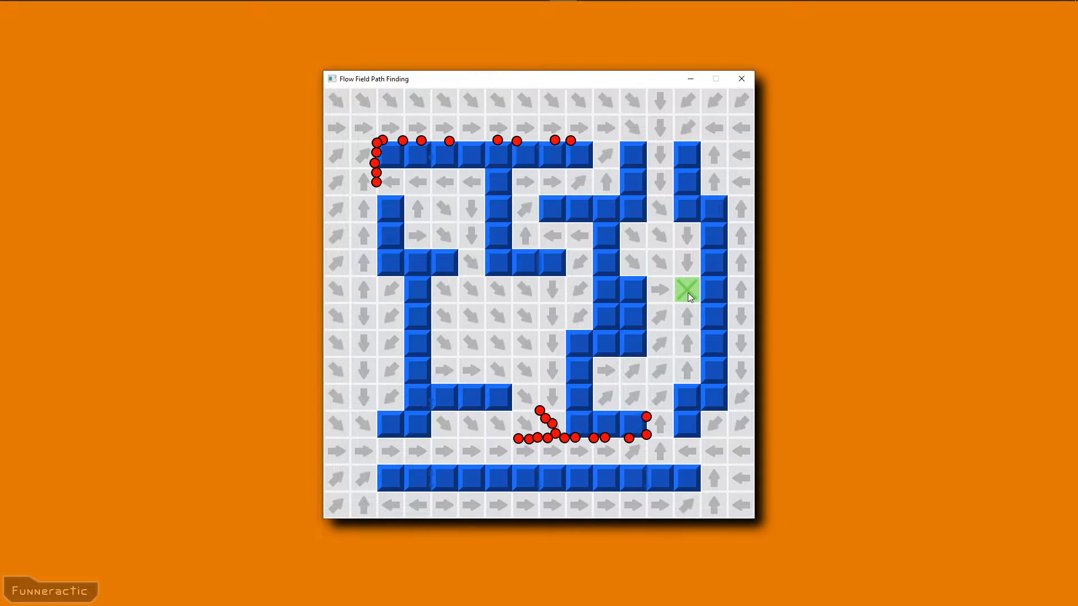
Move the target to the left edge, the middle, and two more open tiles so units reroute.
click(337, 209)
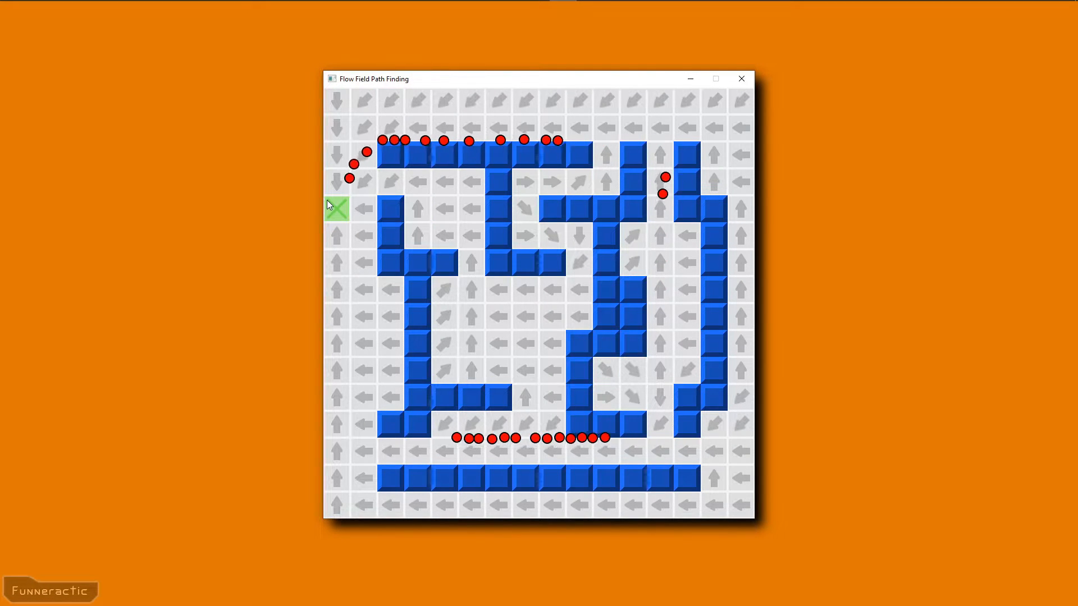
click(470, 317)
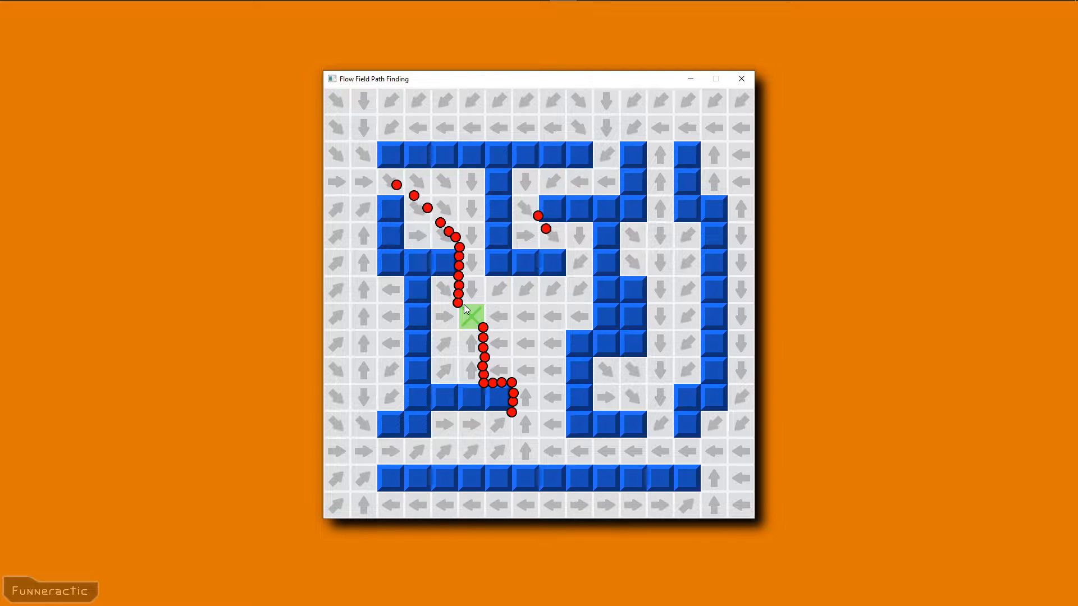
click(686, 262)
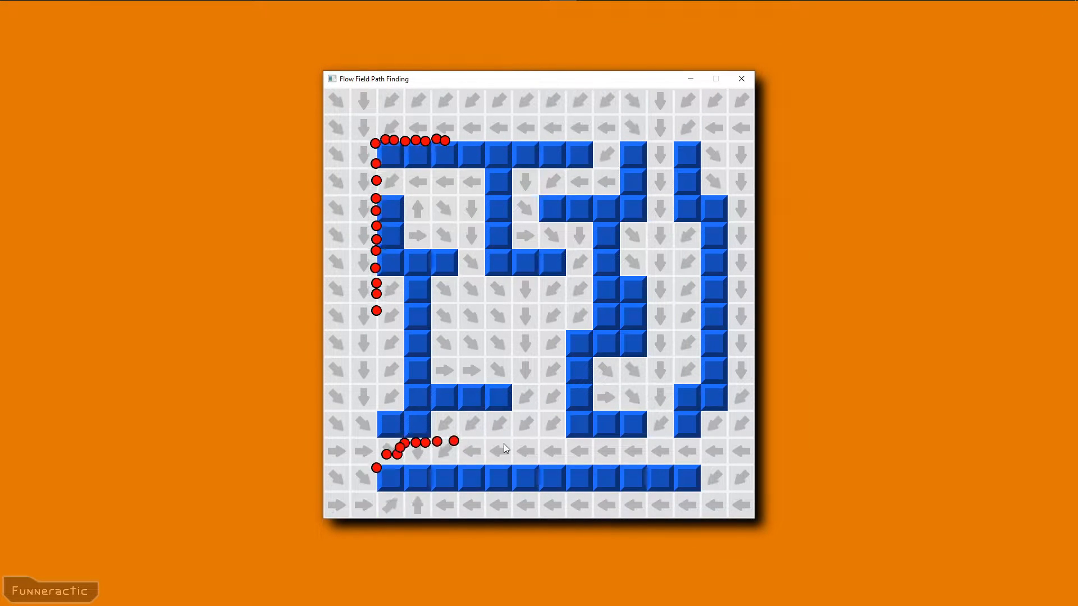
click(685, 290)
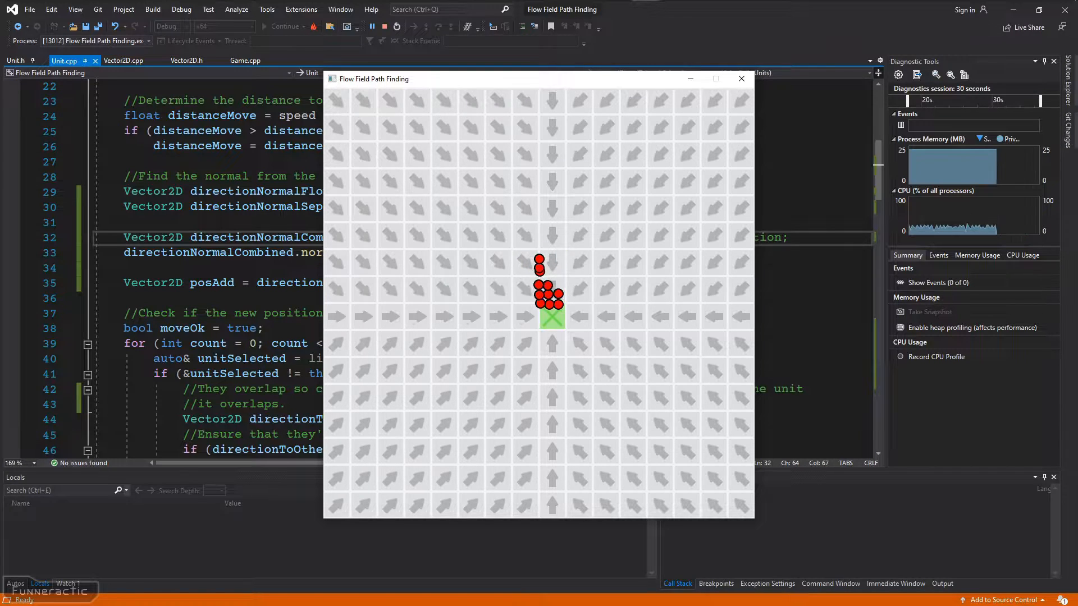
click(606, 262)
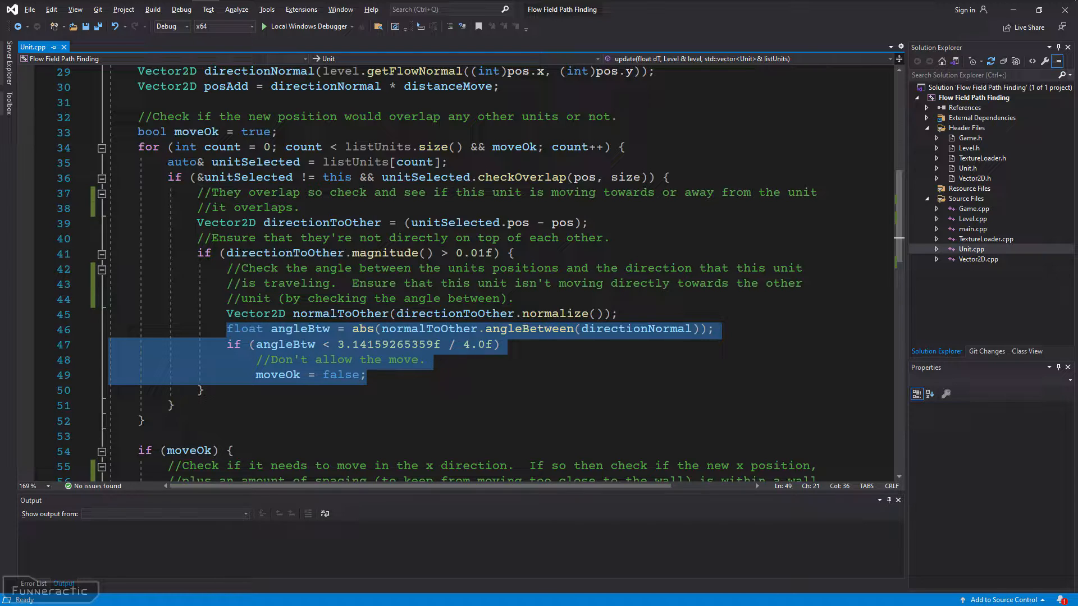
Comment out the unit overlap check in Unit.cpp and run the demo.
click(275, 25)
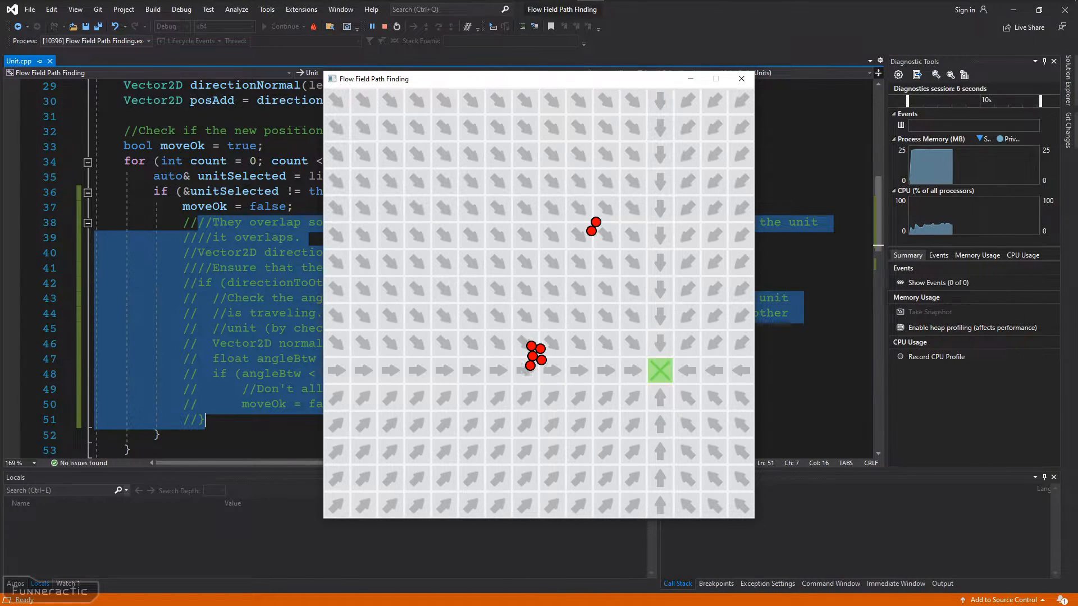
click(444, 265)
text(Vector2D directionNormalCombined = directionNormalFlowField + directionNormalSeparation * 5.0f;)
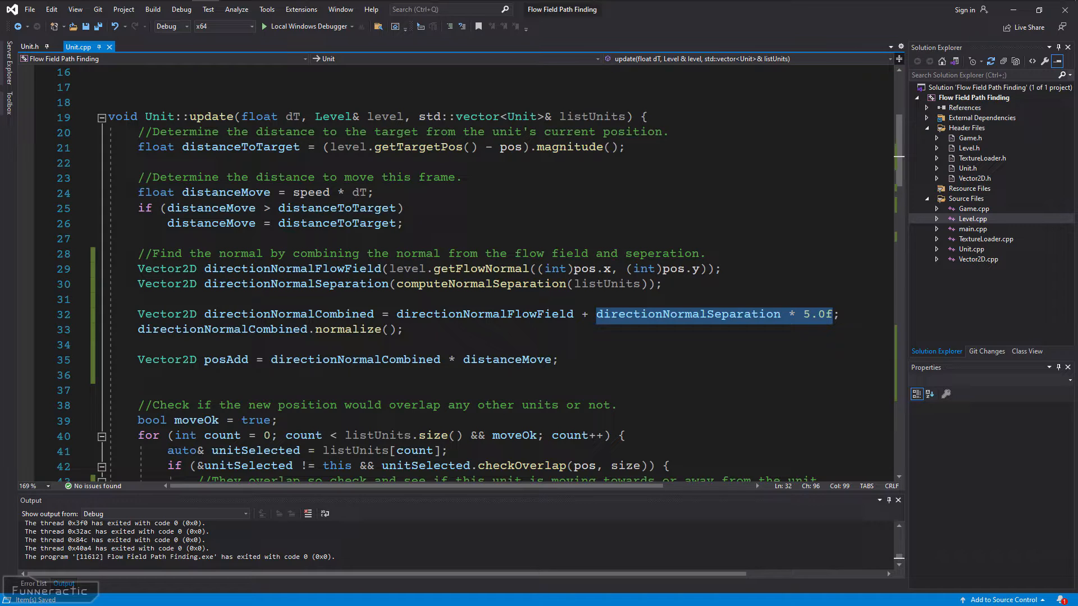
Multiply directionNormalSeparation by 5.0f and normalize the combined direction used for posAdd.
click(264, 26)
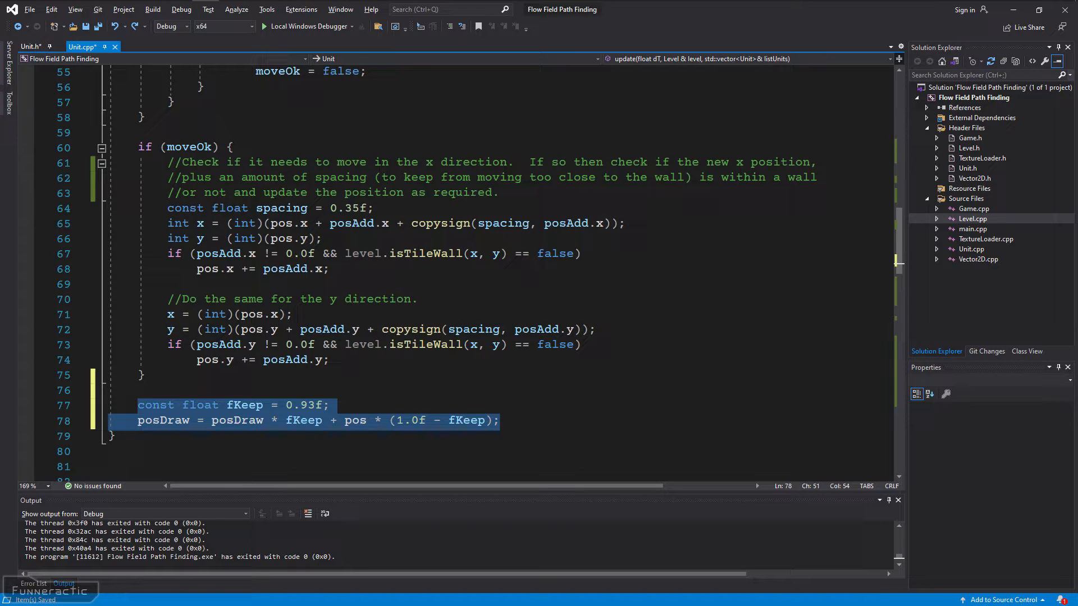
click(269, 26)
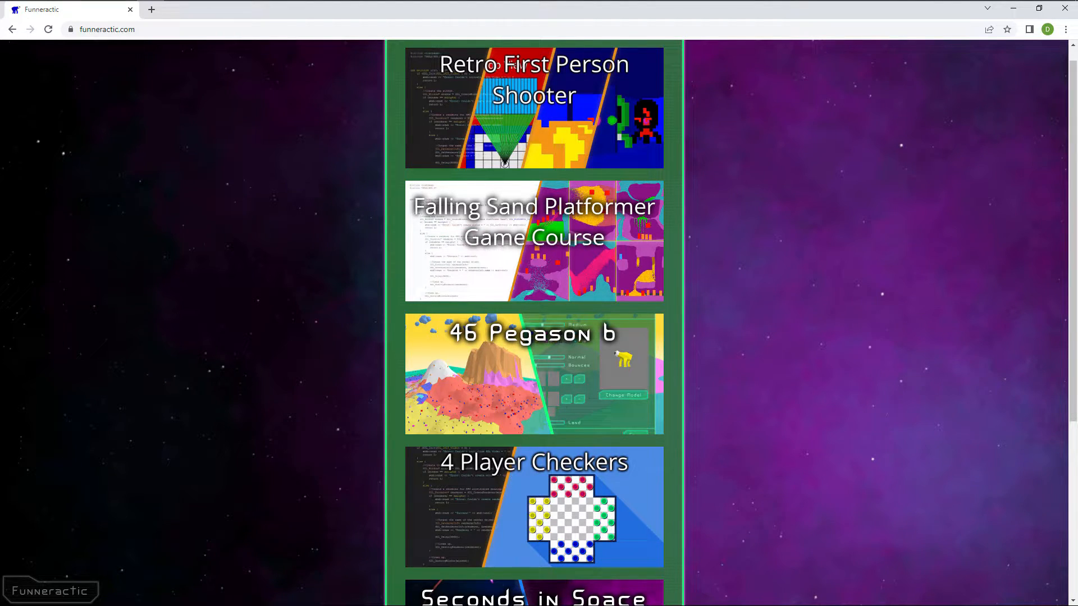
Open the Falling Sand Platformer Game Course page from the Funneractic banner.
click(532, 240)
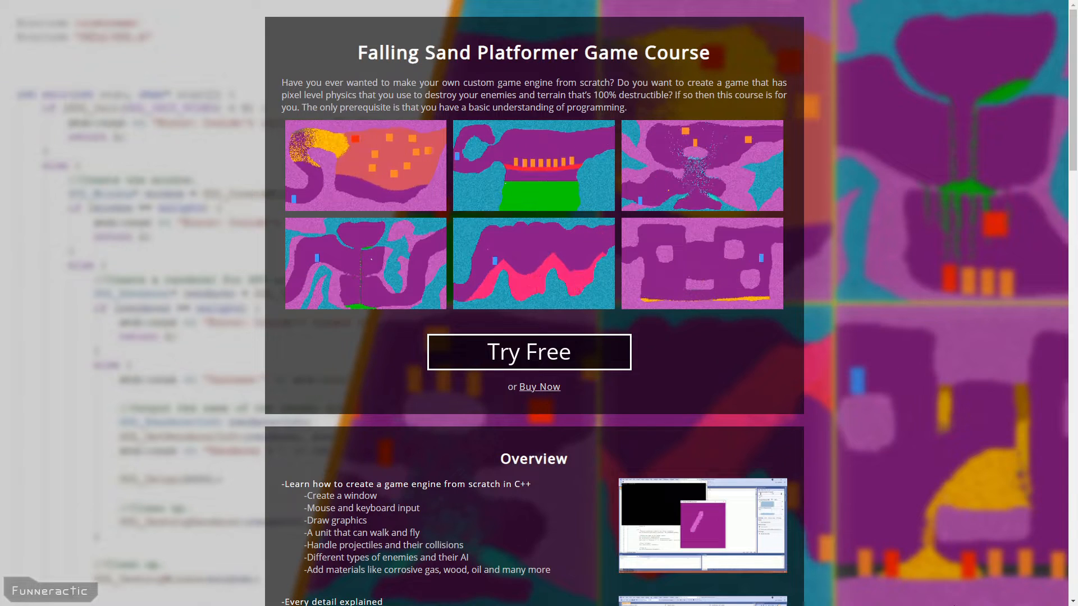